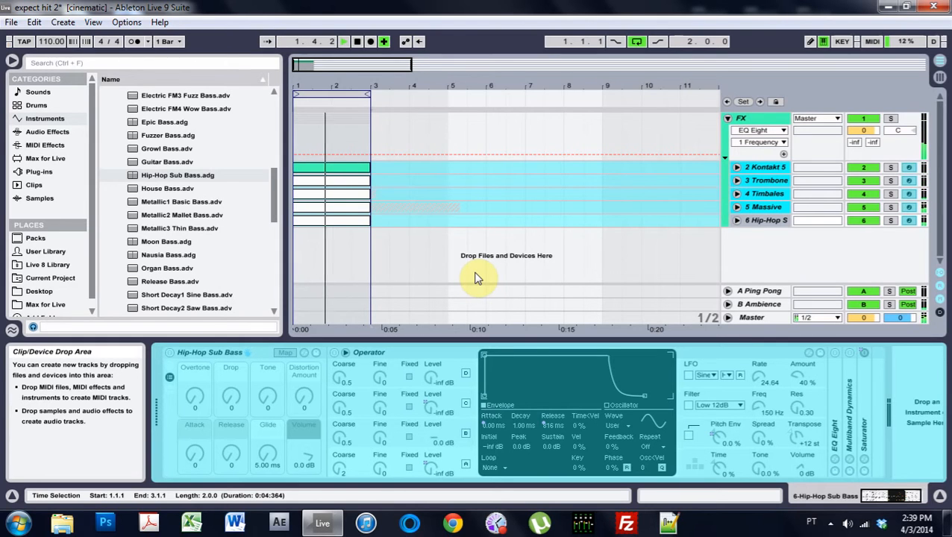
Show the Kontakt 5 choir track's device in the detail view via the Instruments browser.
left_click(356, 42)
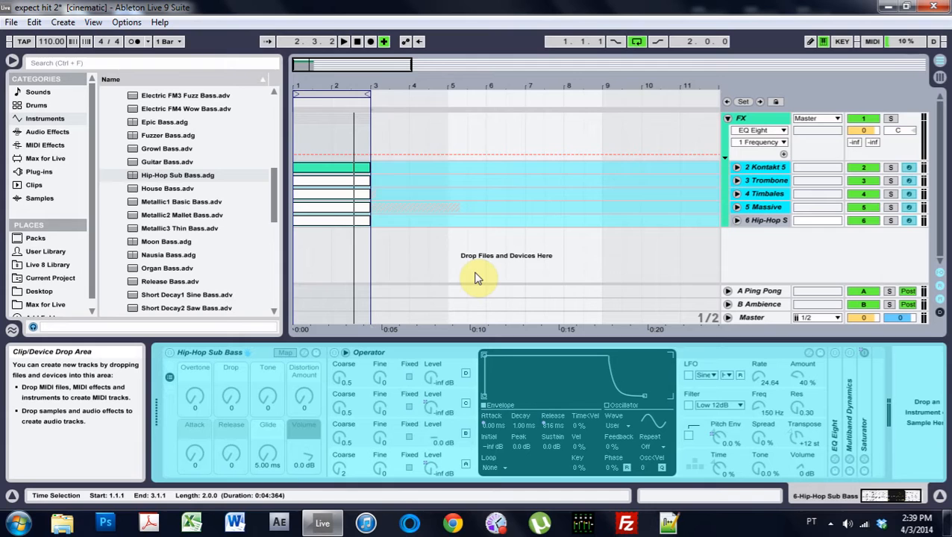
left_click(35, 238)
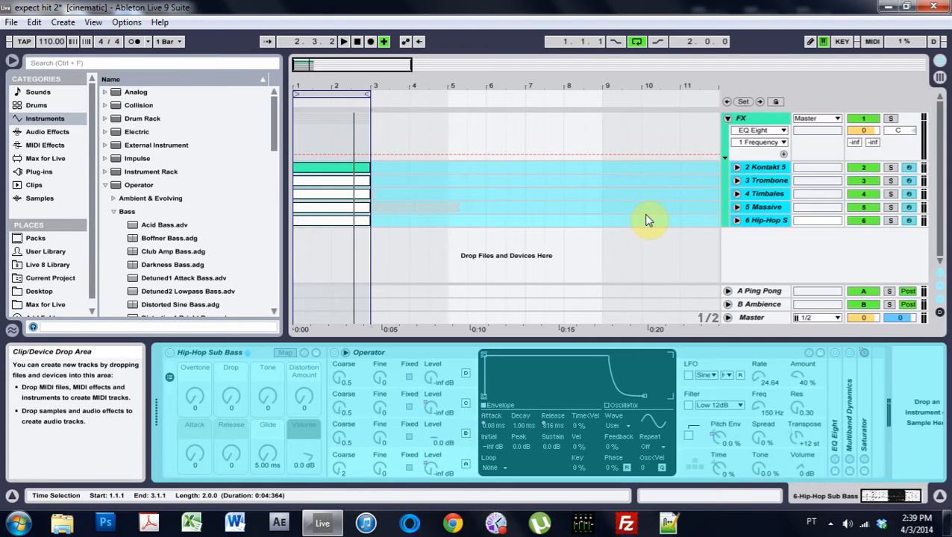
mouse_move(645, 224)
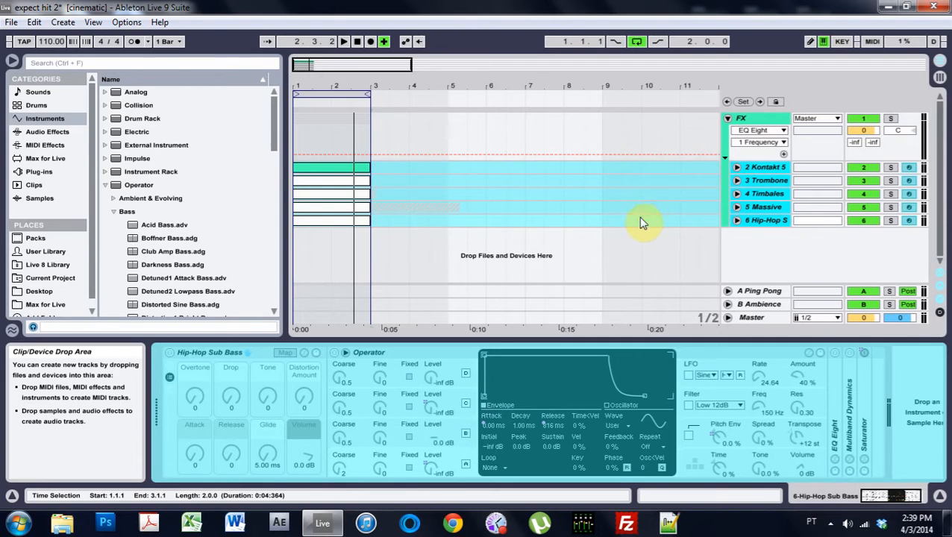
left_click(764, 206)
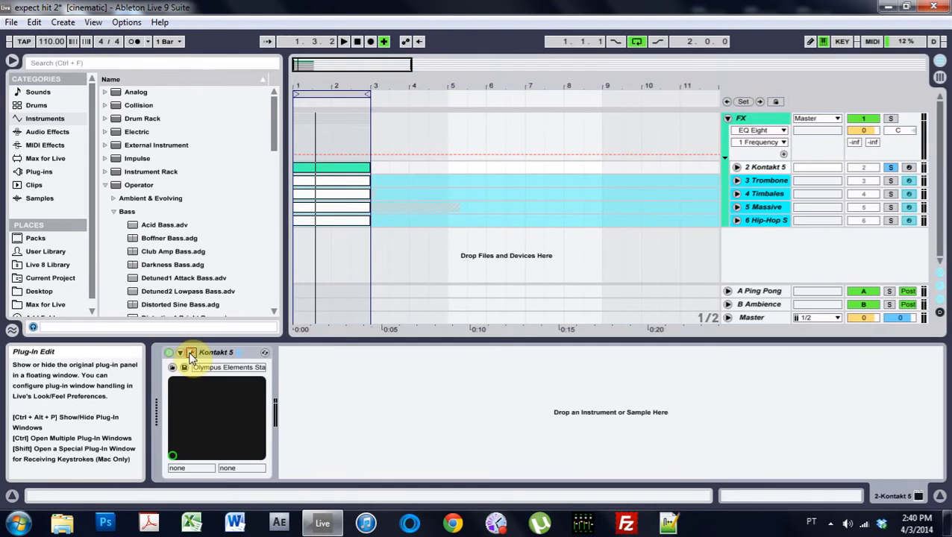
left_click(191, 352)
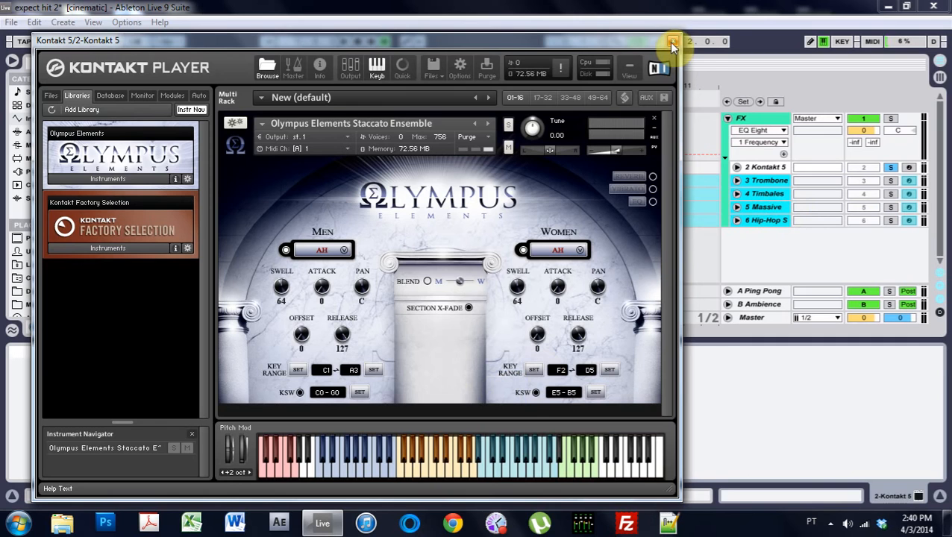
left_click(671, 41)
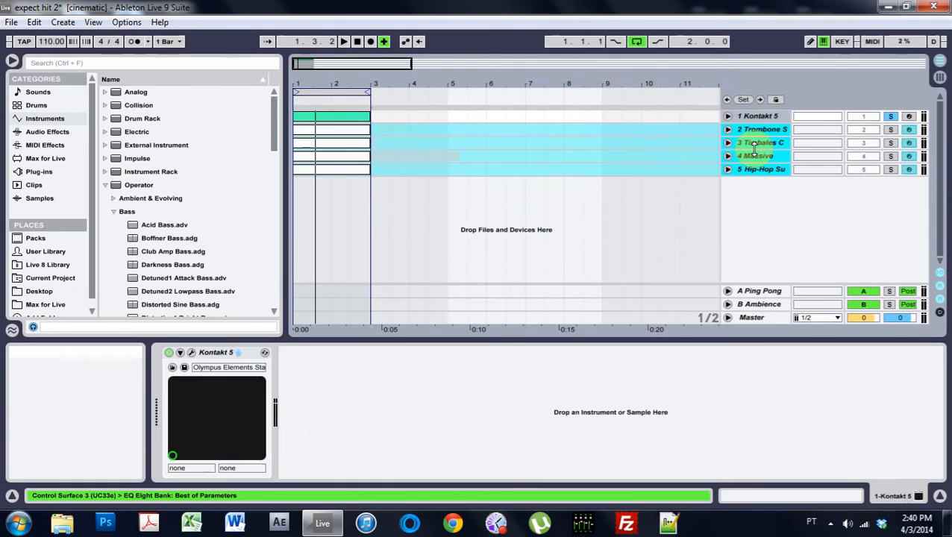
Remove the other tracks, view the choir clip's notes and insert a fresh MIDI track.
left_click(762, 169)
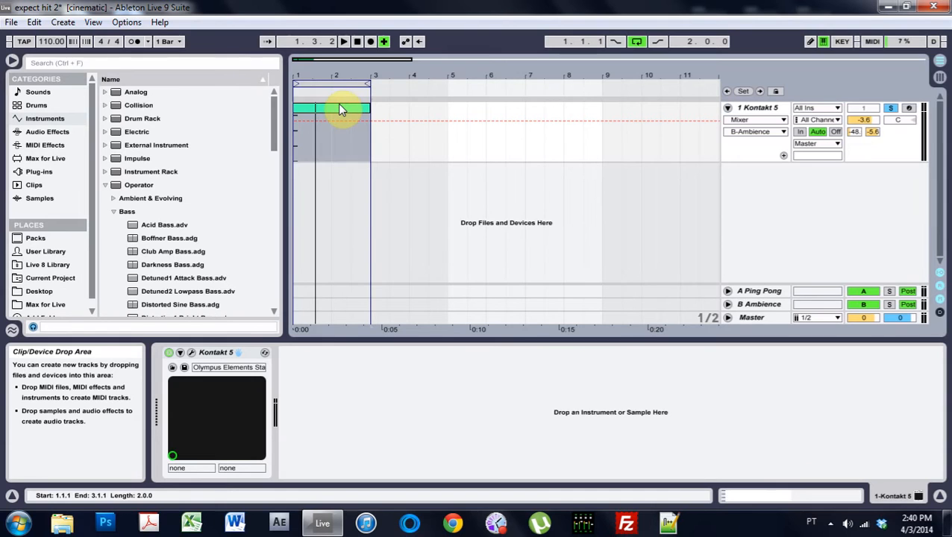
double_click(332, 107)
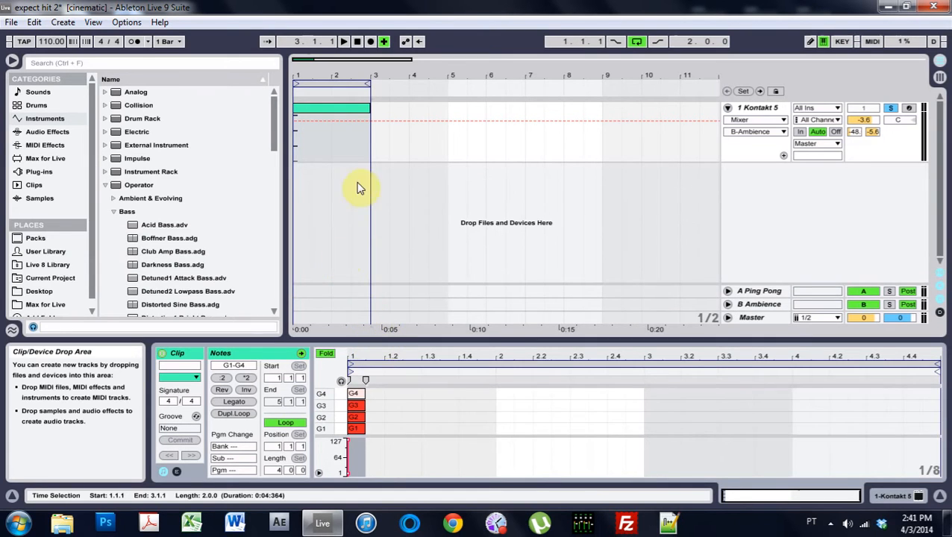
left_click(329, 111)
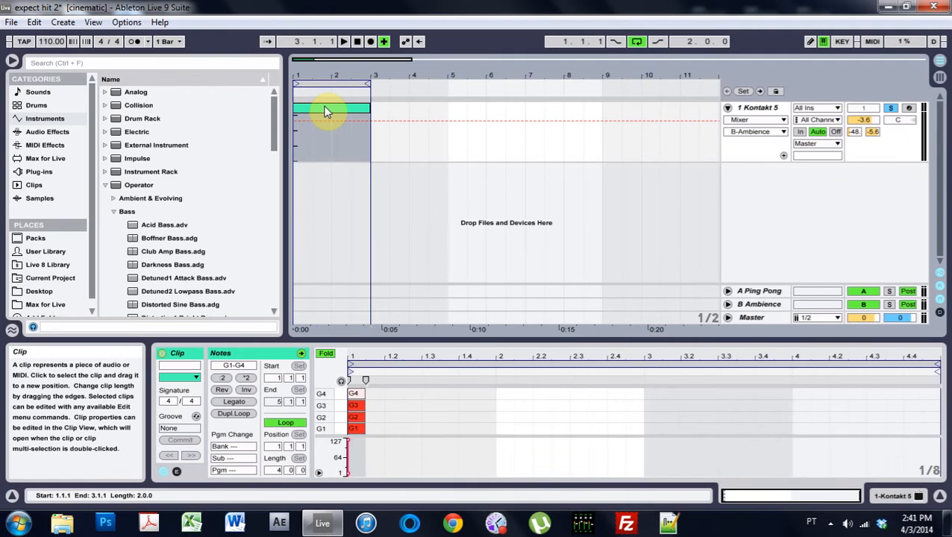
left_click(344, 42)
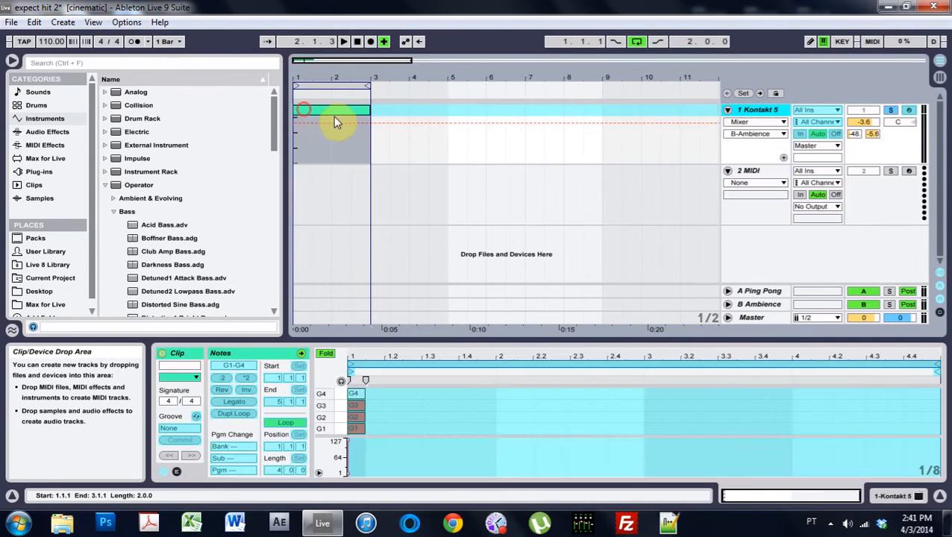
Stack G0, G1 and G2 notes at bar 1 with velocity raised to 127.
left_click(328, 179)
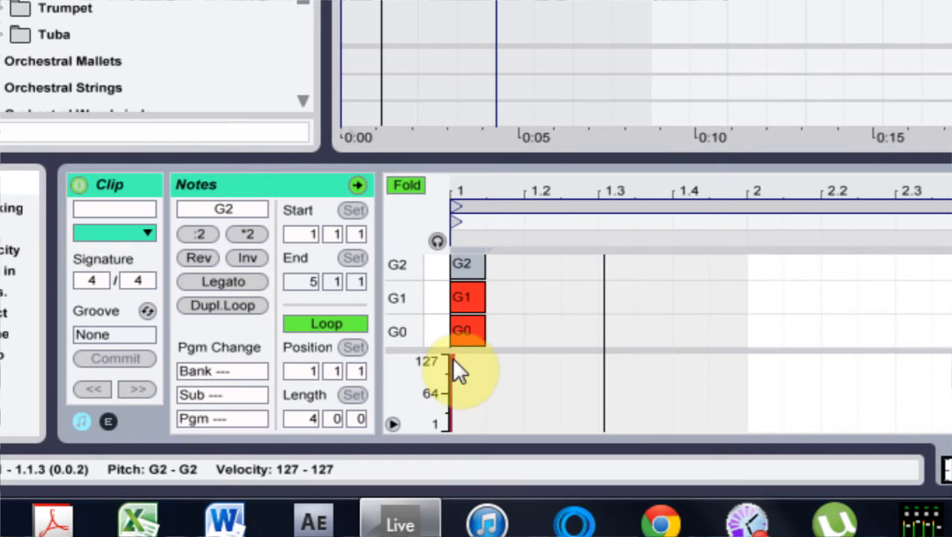
left_click_drag(450, 362, 451, 388)
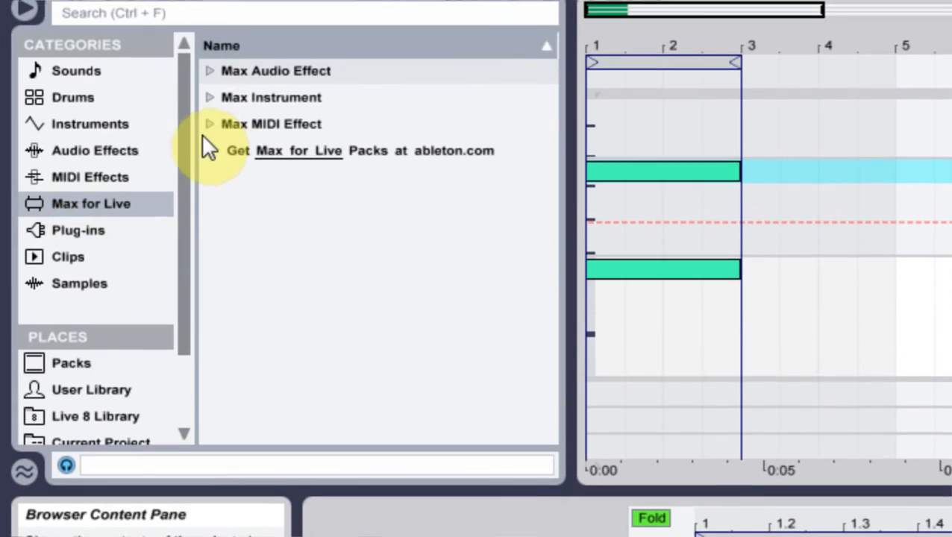
Load Massive from Plug-ins onto a new track and step to its next preset.
left_click(78, 237)
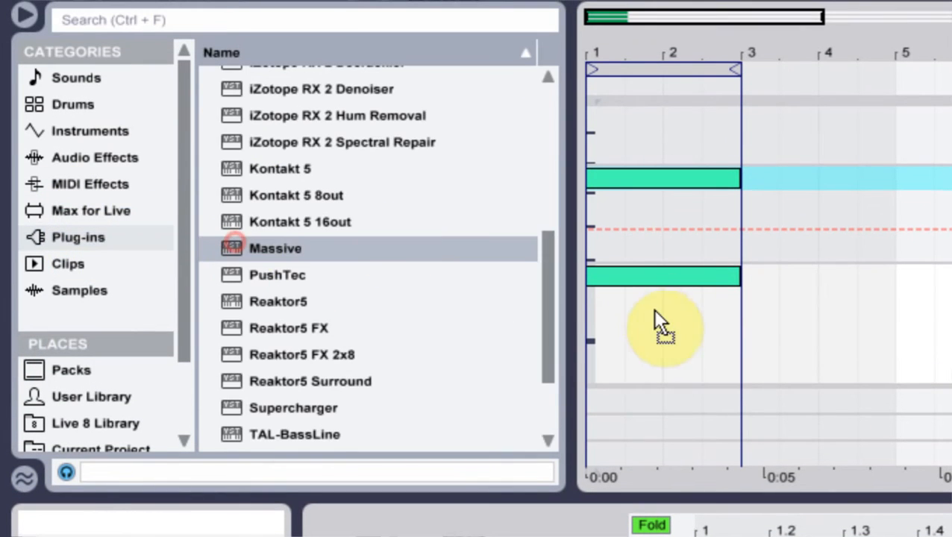
left_click(654, 314)
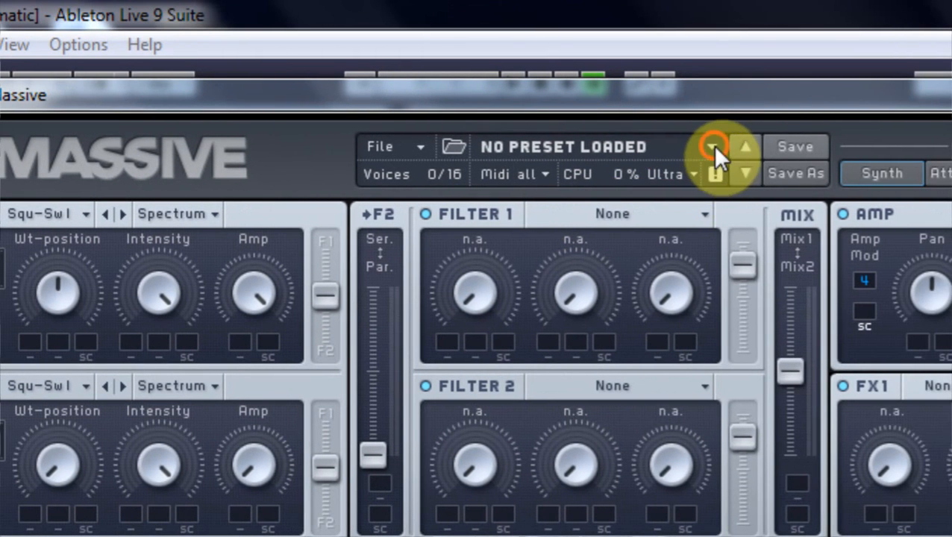
left_click(713, 146)
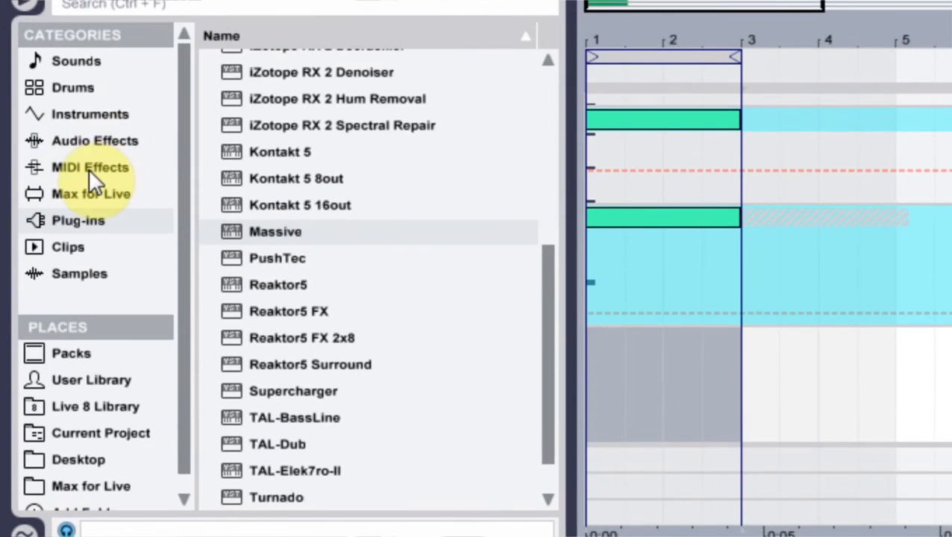
Browse the library categories toward a drum rack for a new MIDI track.
left_click(72, 75)
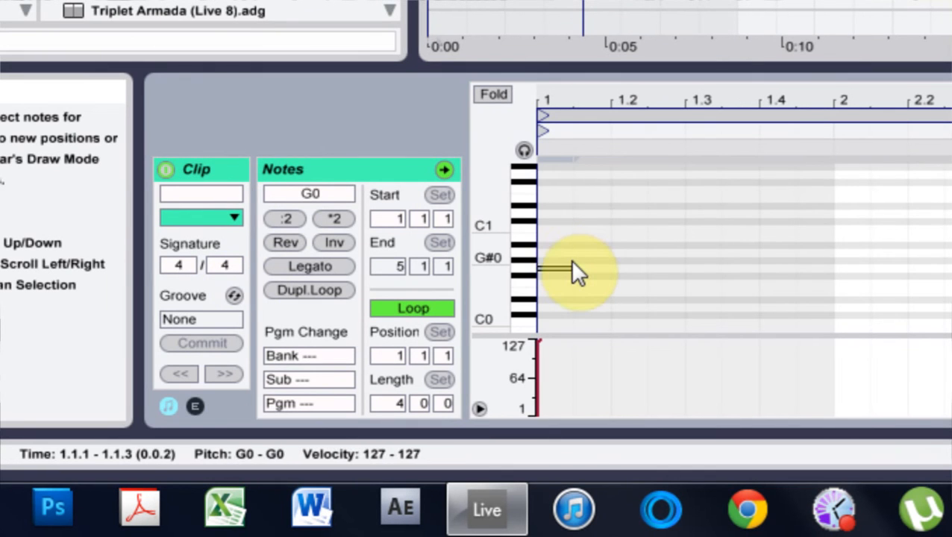
Draw one low G note, load Hip-Hop Sub Bass.adg and reshape Operator's amp envelope curve.
left_click_drag(574, 268, 552, 328)
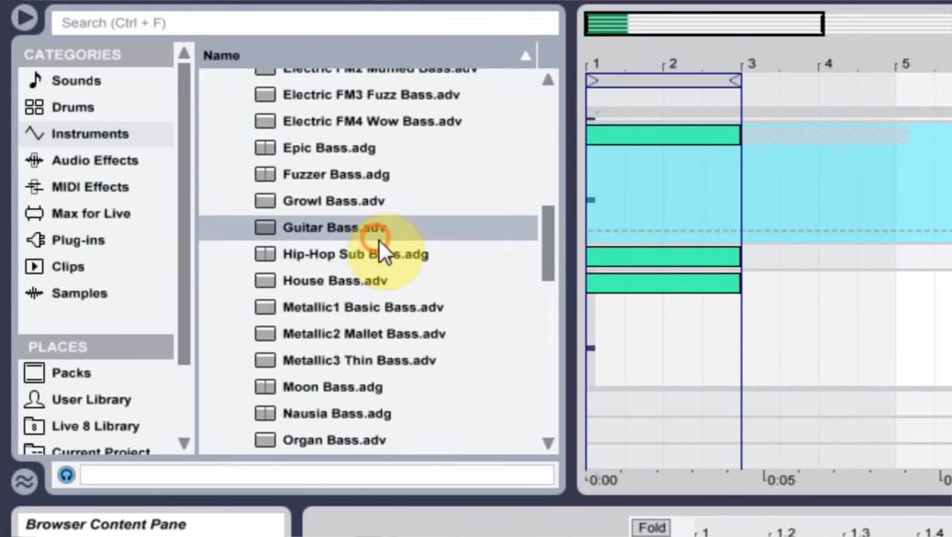
left_click(355, 254)
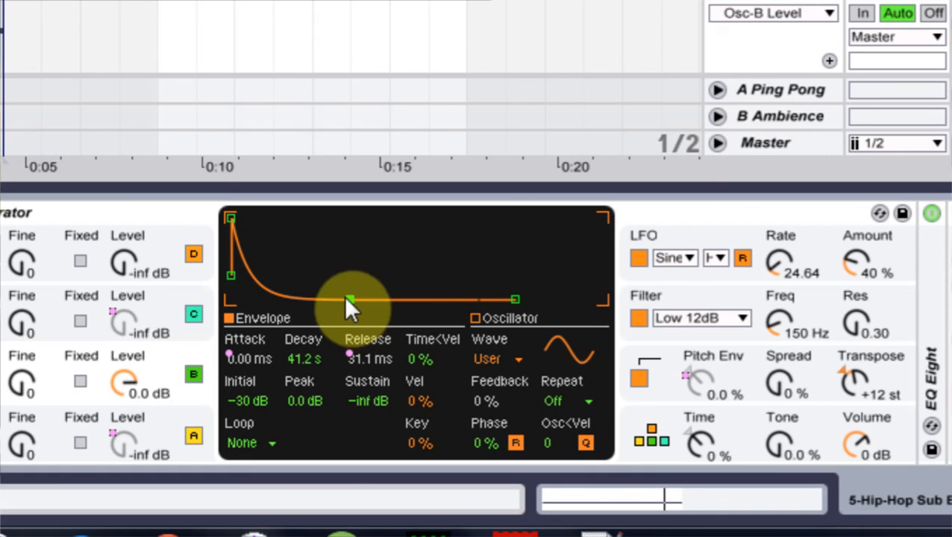
left_click_drag(351, 306, 340, 298)
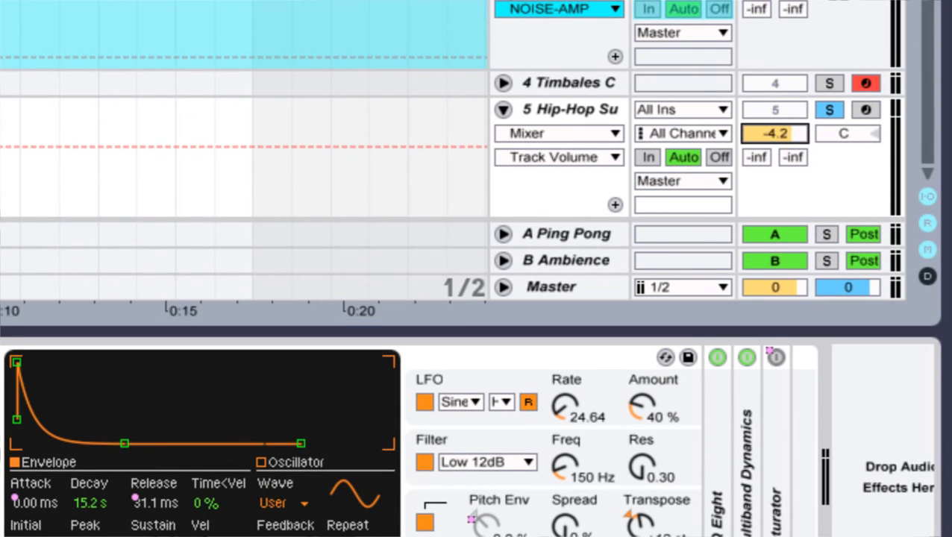
Adjust Operator's envelope decay and attack times, then fold the five arrangement tracks.
scroll("down", 3)
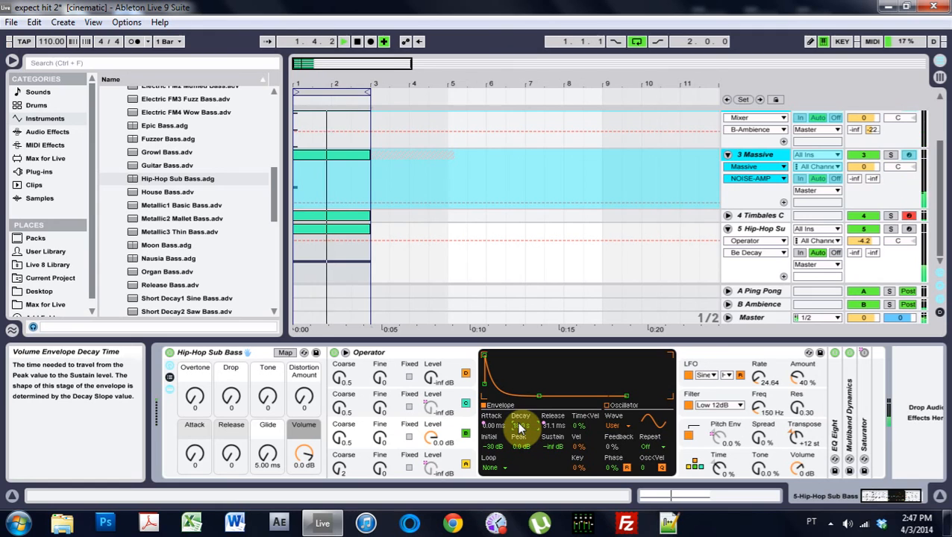
left_click(508, 435)
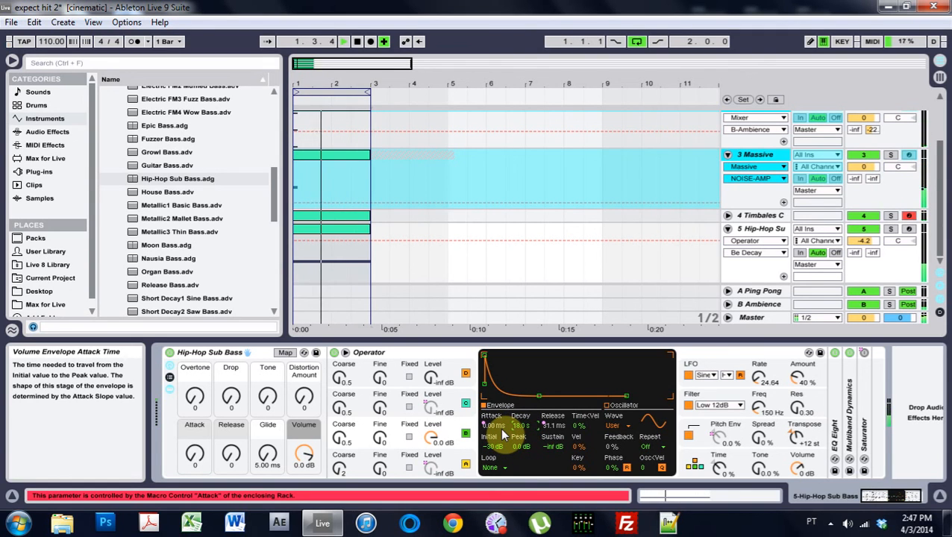
left_click(343, 42)
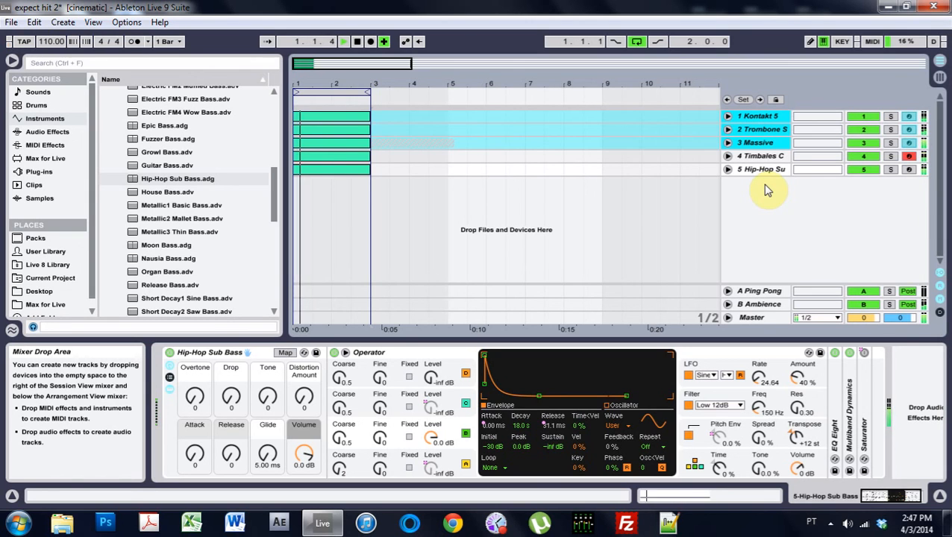
left_click(343, 42)
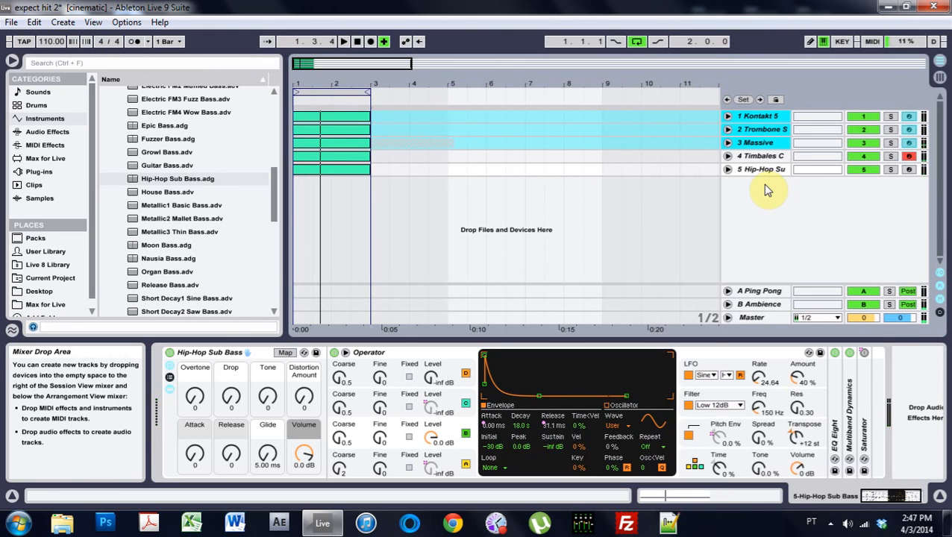